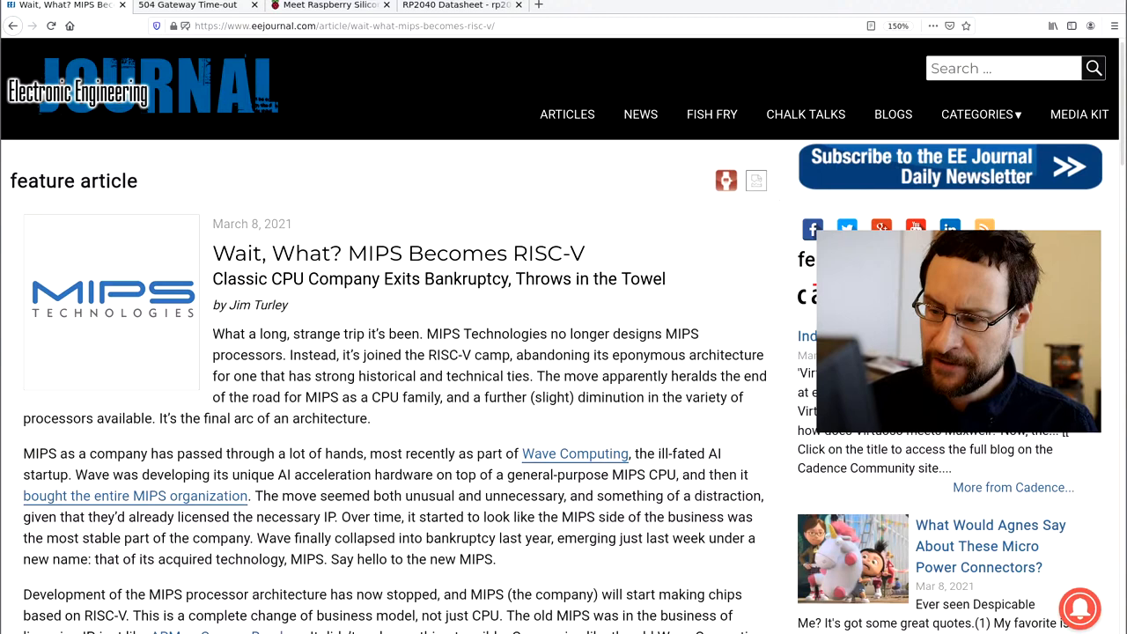
Search Google for '8x8', visit the 8x8.com result, then close it to land on the mips.com tab.
{"action": "scroll", "scroll_direction": "down", "scroll_amount": 3}
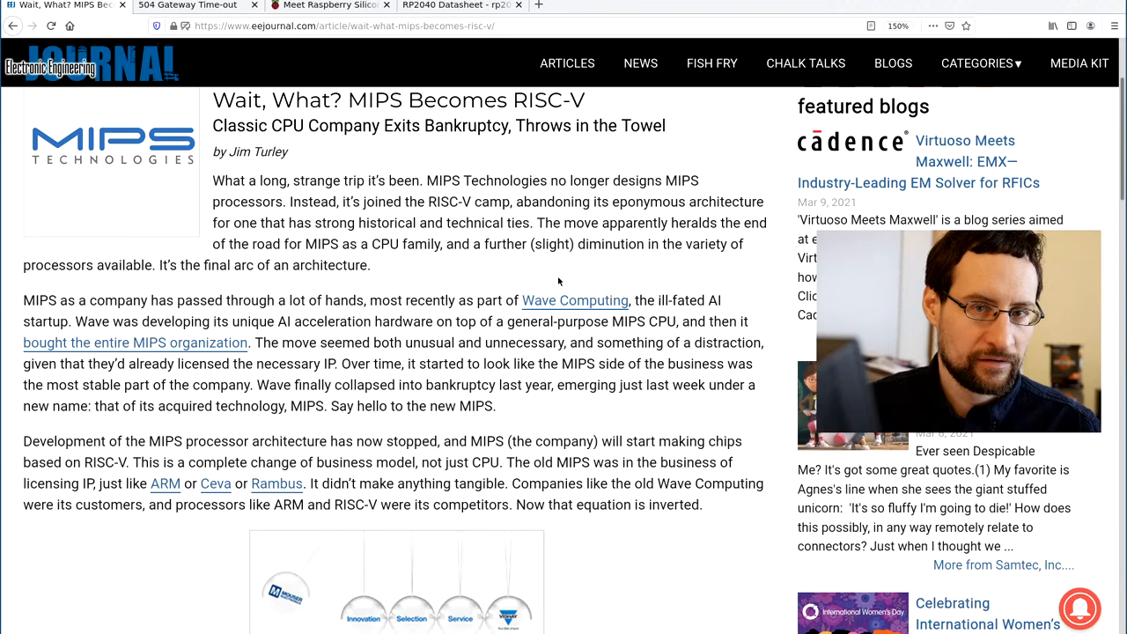
{"action": "scroll", "scroll_direction": "down", "scroll_amount": 3}
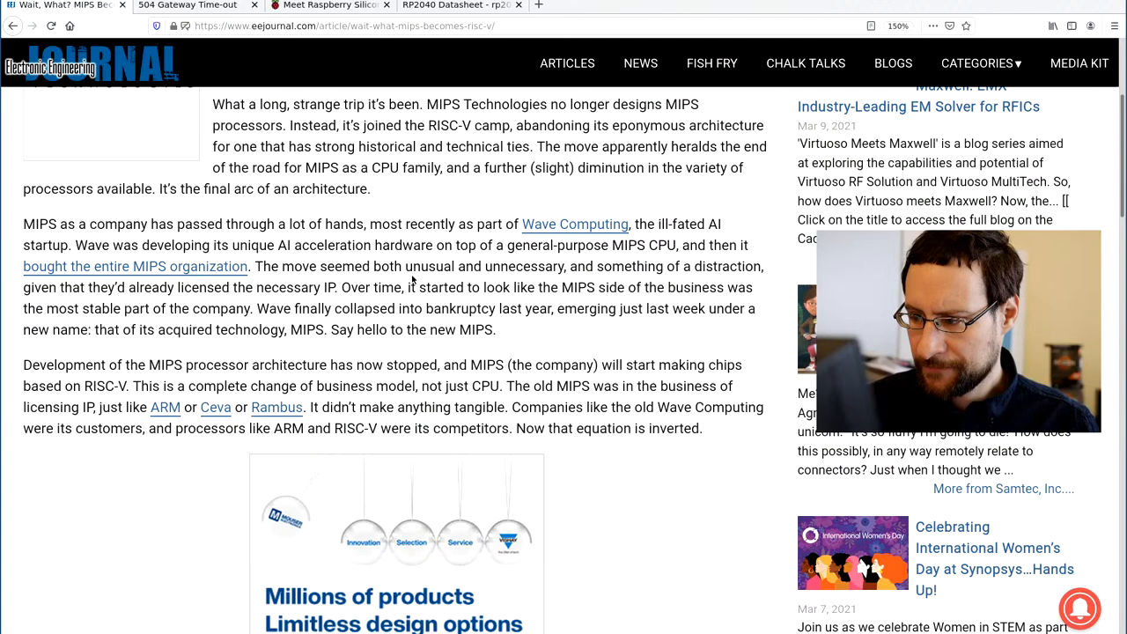
{"action": "scroll", "scroll_direction": "down", "scroll_amount": 3}
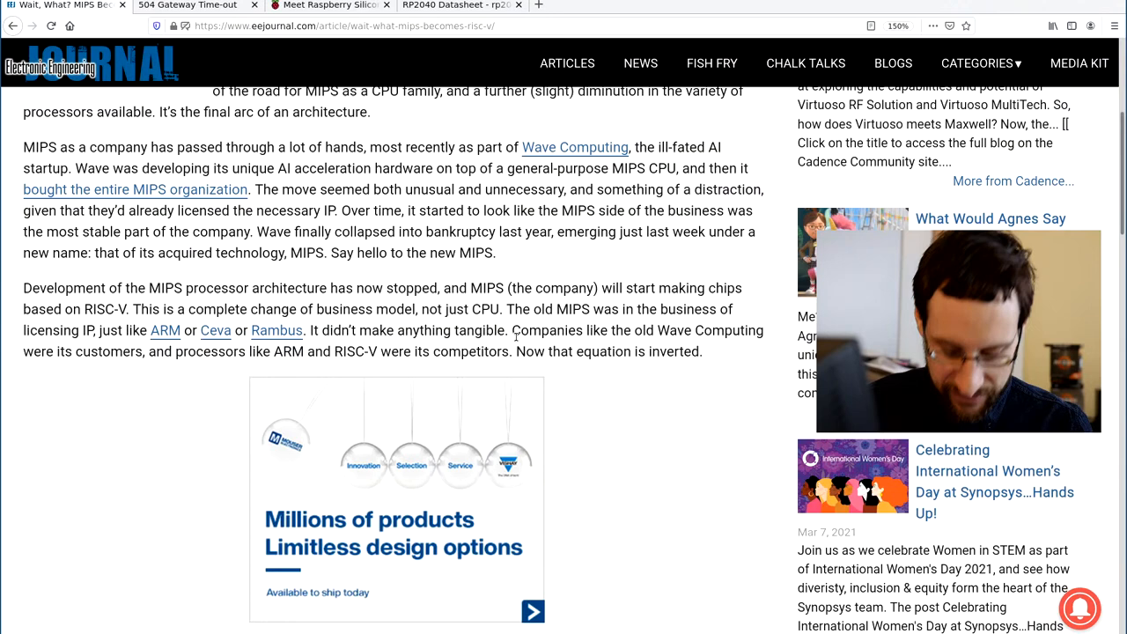
{"action": "type", "text": "8x8"}
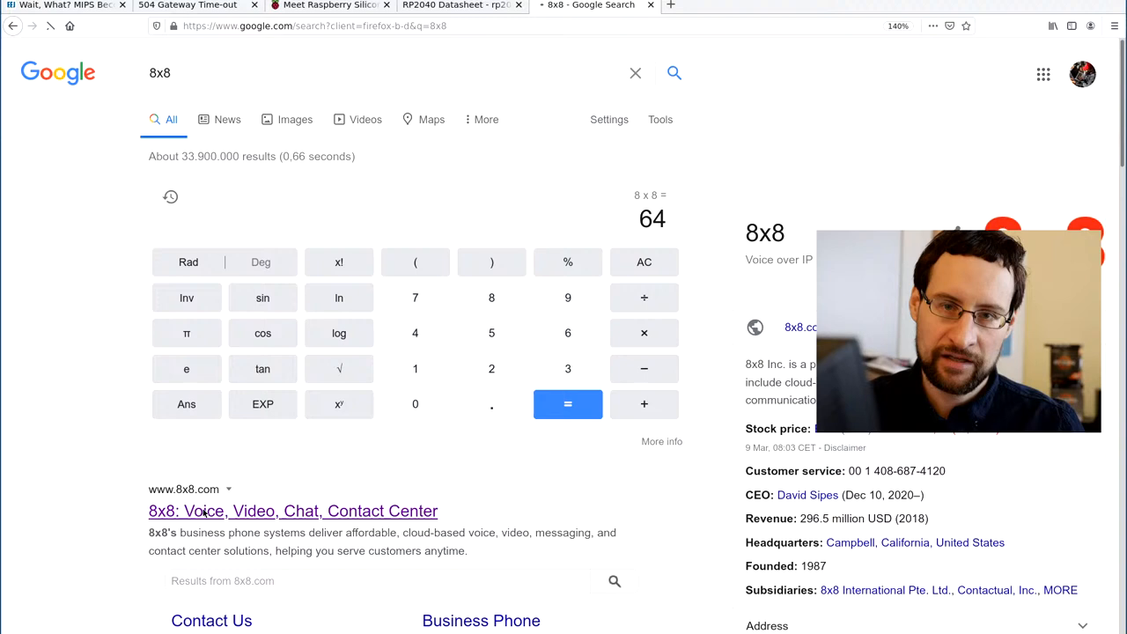
{"action": "left_click", "coordinate": [292, 510]}
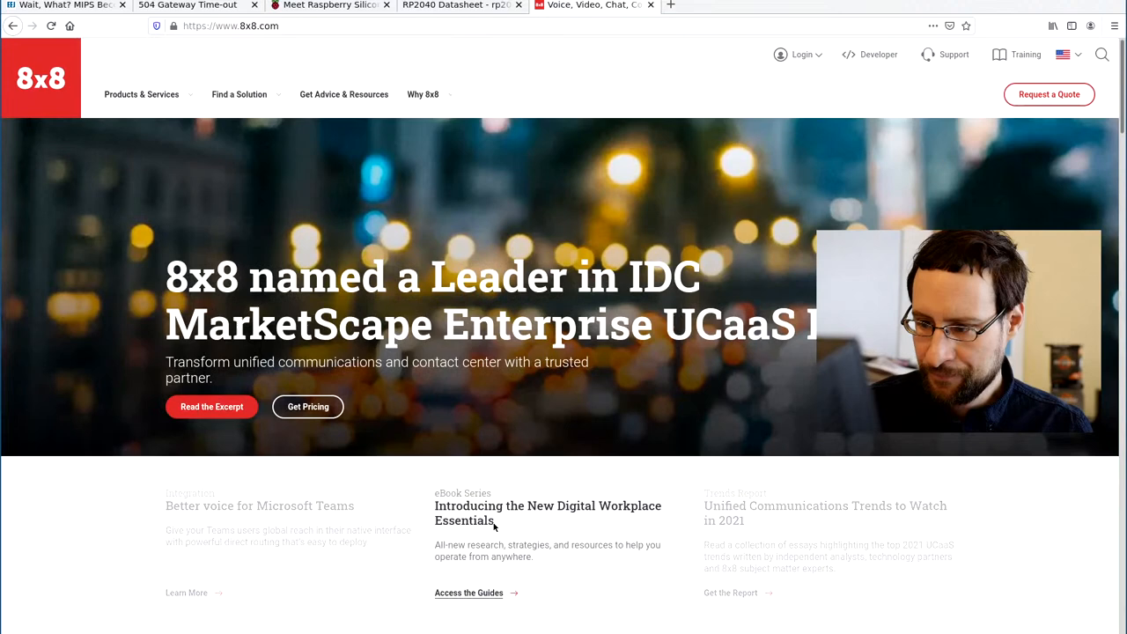
{"action": "left_click", "coordinate": [186, 5]}
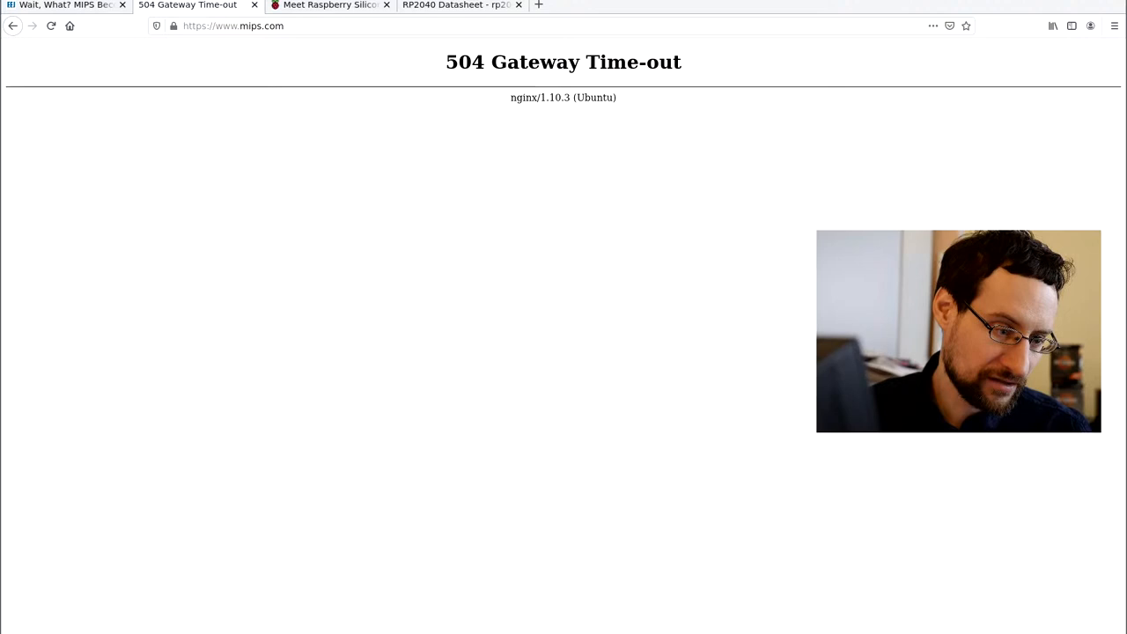
Revisit the EE Journal MIPS article, then switch to the 'Meet Raspberry Silicon' Pico blog post.
{"action": "left_click", "coordinate": [61, 5]}
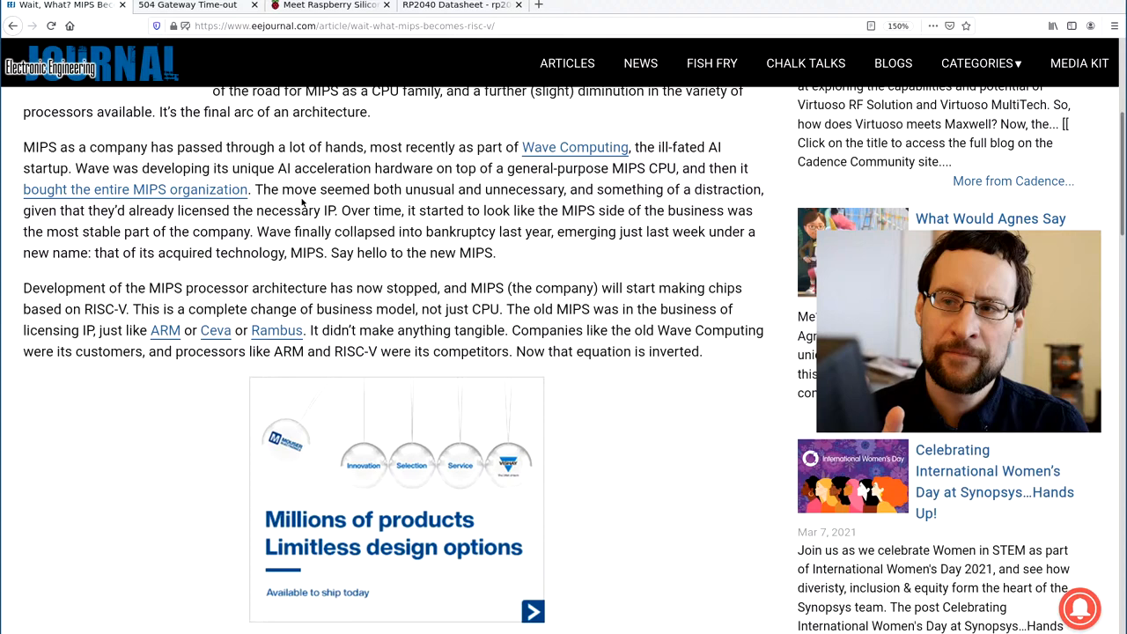
{"action": "left_click", "coordinate": [331, 5]}
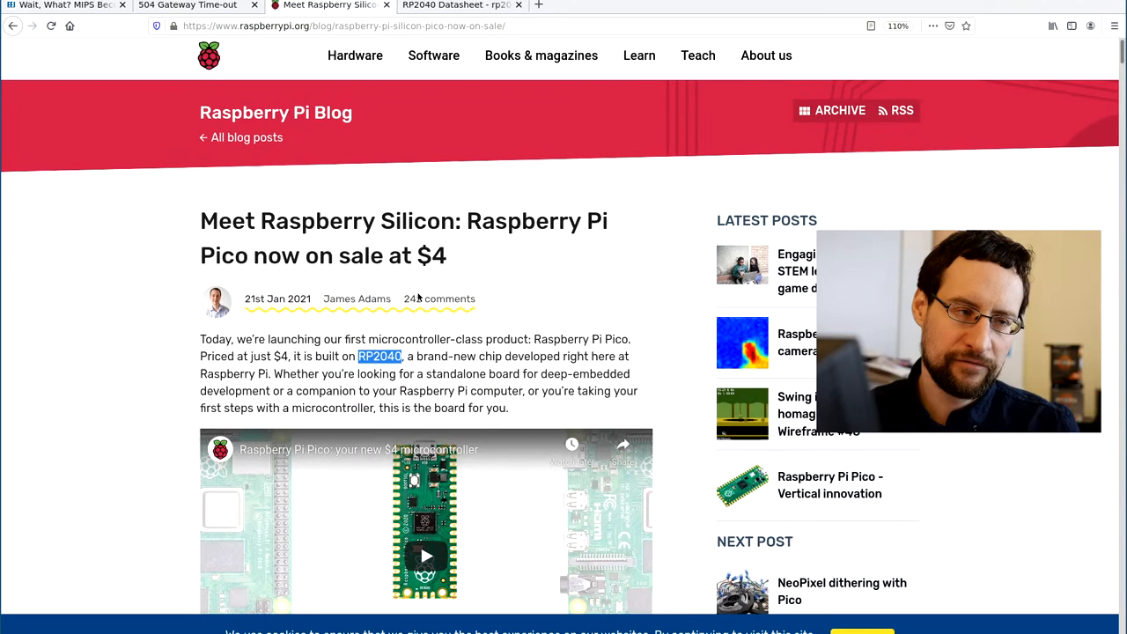
Enlarge the Pico blog text and read down past the HackSpace image to the Raspberry Si section.
{"action": "key", "text": "ctrl+plus"}
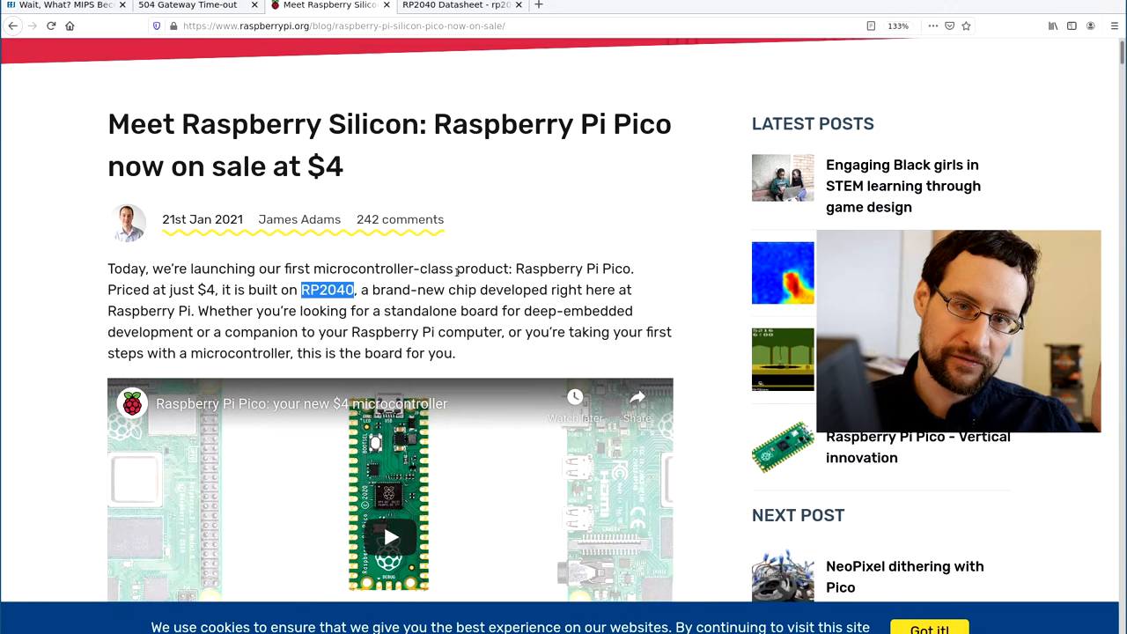
{"action": "scroll", "scroll_direction": "down", "scroll_amount": 3}
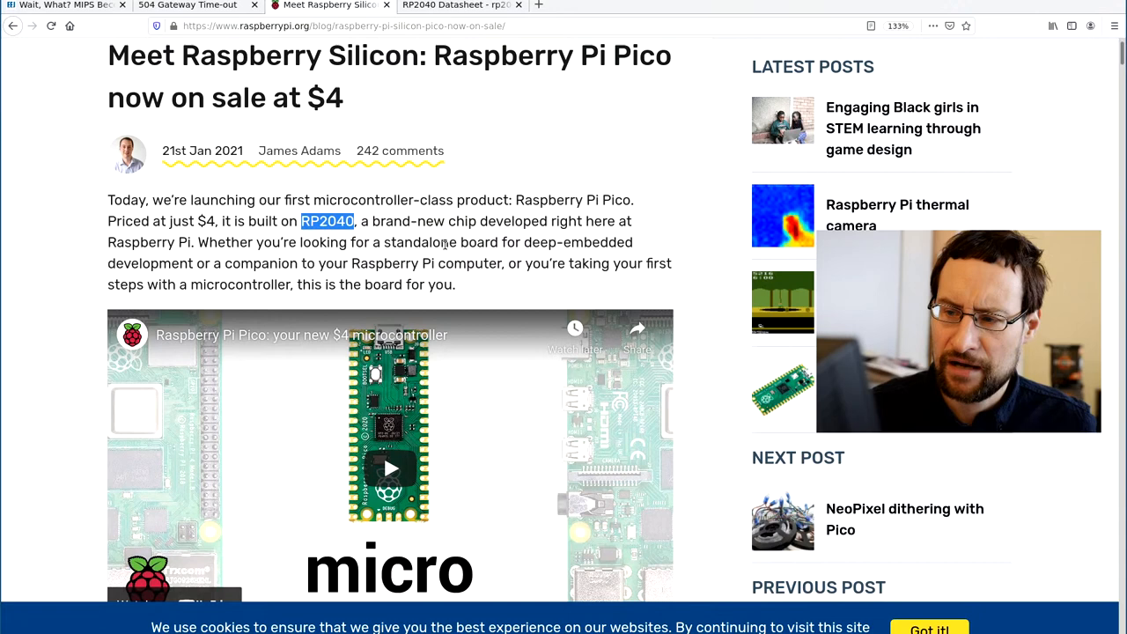
{"action": "scroll", "scroll_direction": "down", "scroll_amount": 3}
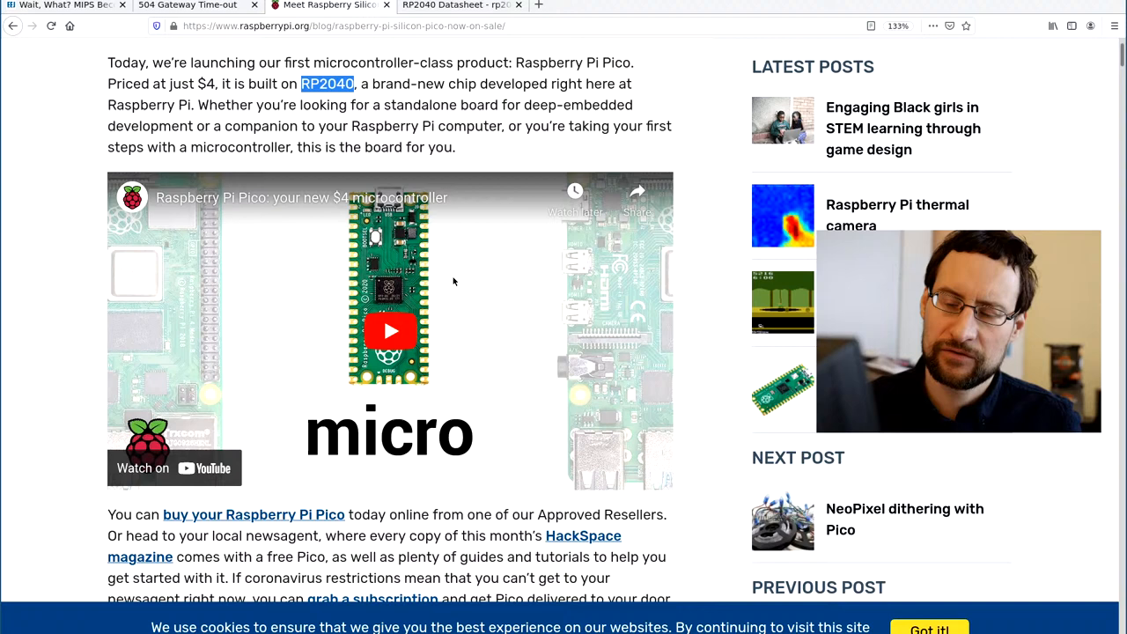
{"action": "scroll", "scroll_direction": "down", "scroll_amount": 3}
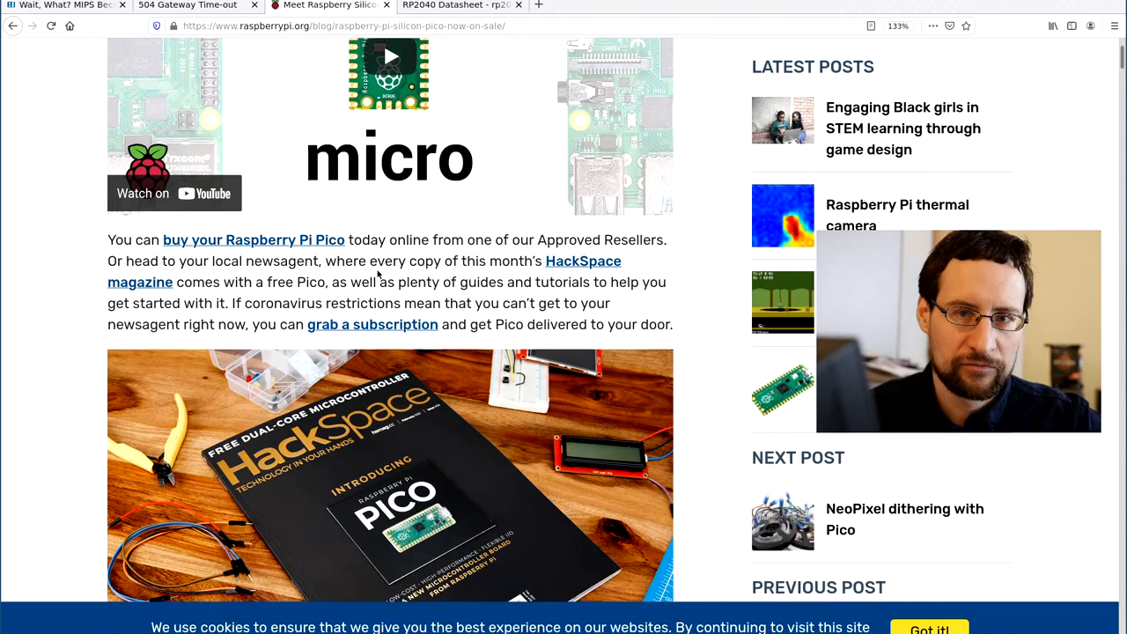
{"action": "scroll", "scroll_direction": "down", "scroll_amount": 3}
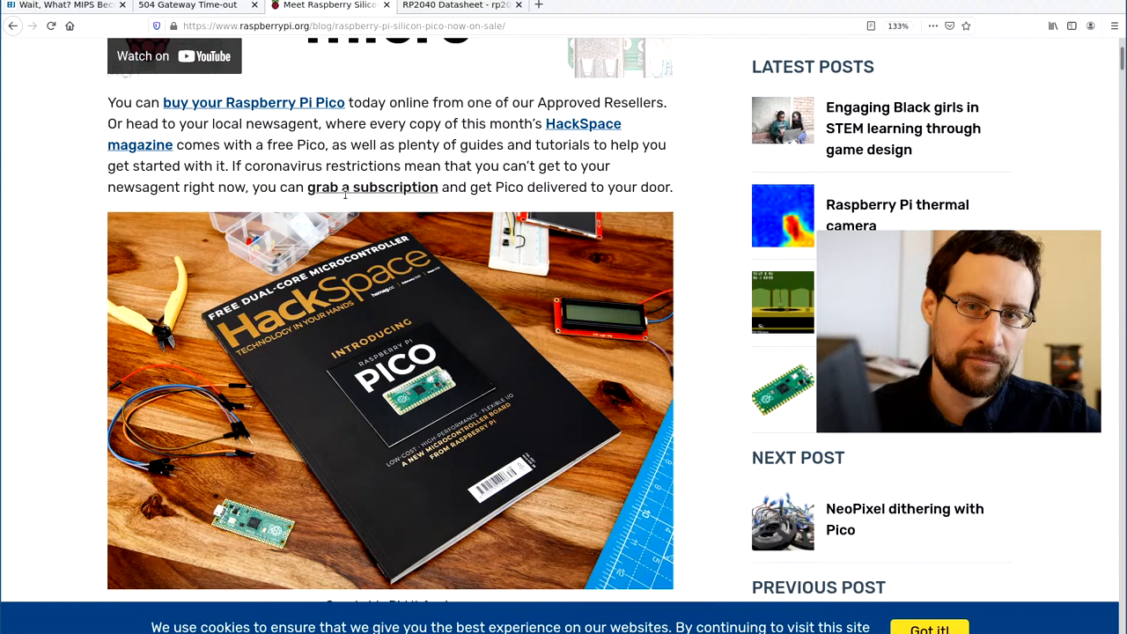
{"action": "scroll", "scroll_direction": "down", "scroll_amount": 3}
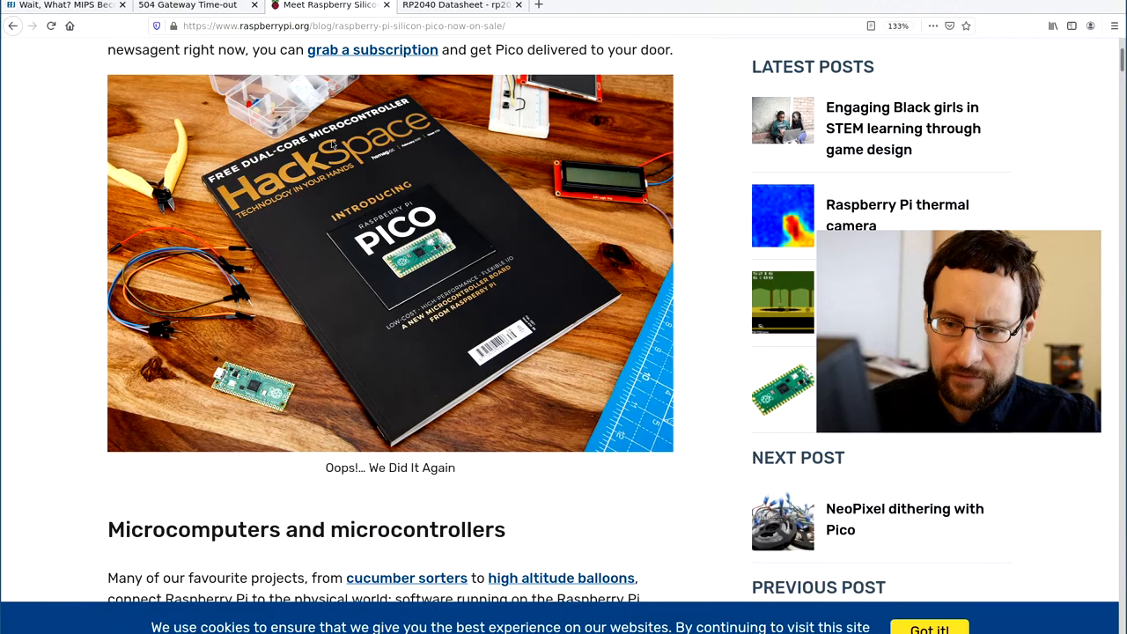
{"action": "scroll", "scroll_direction": "down", "scroll_amount": 3}
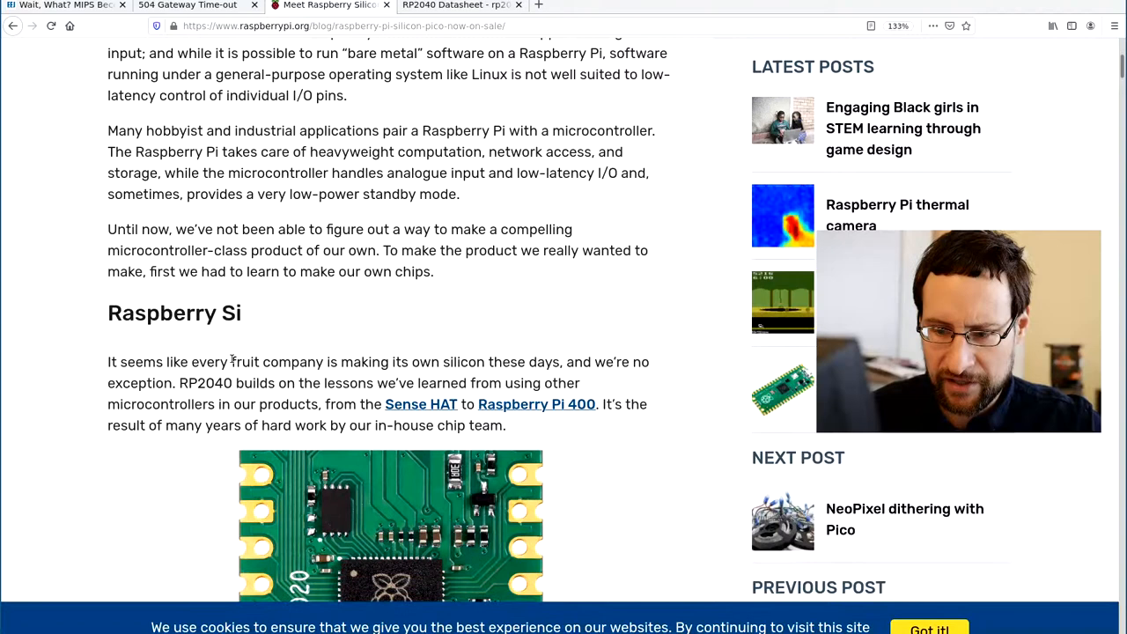
{"action": "scroll", "scroll_direction": "down", "scroll_amount": 3}
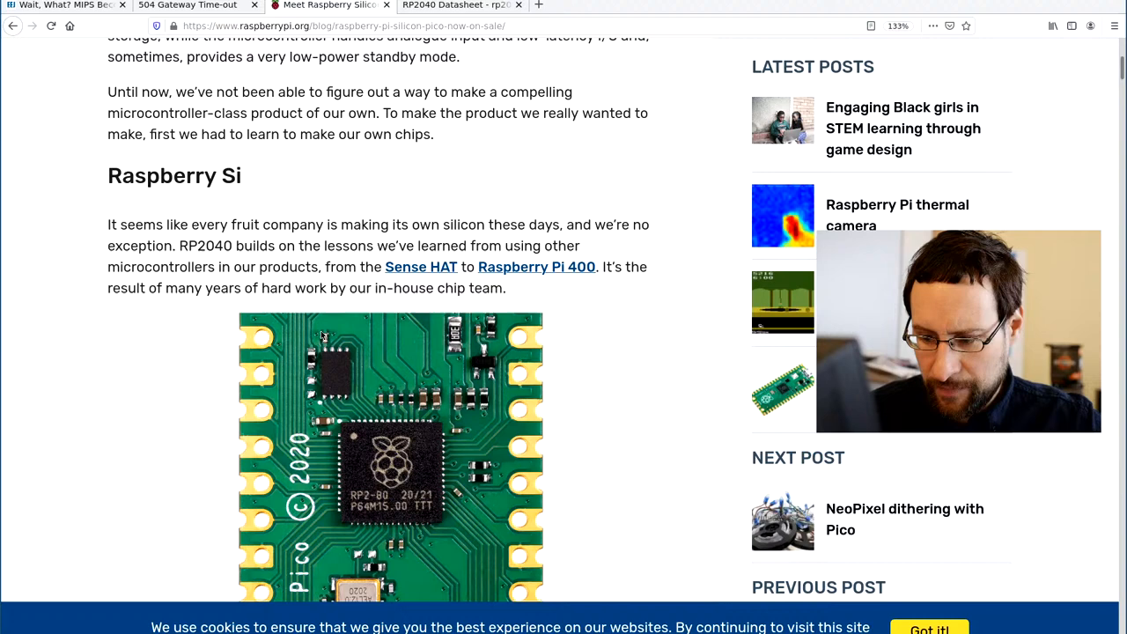
{"action": "left_click", "coordinate": [454, 5]}
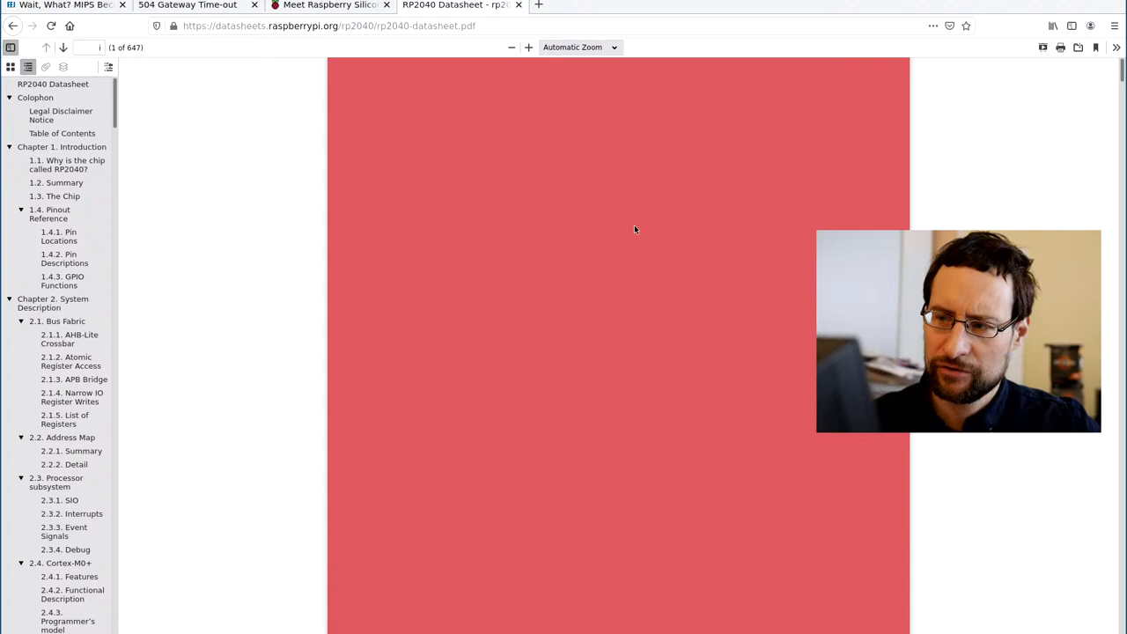
Zoom the RP2040 datasheet to 200% and scroll its table of contents to chapter 3 PIO.
{"action": "left_click", "coordinate": [528, 48]}
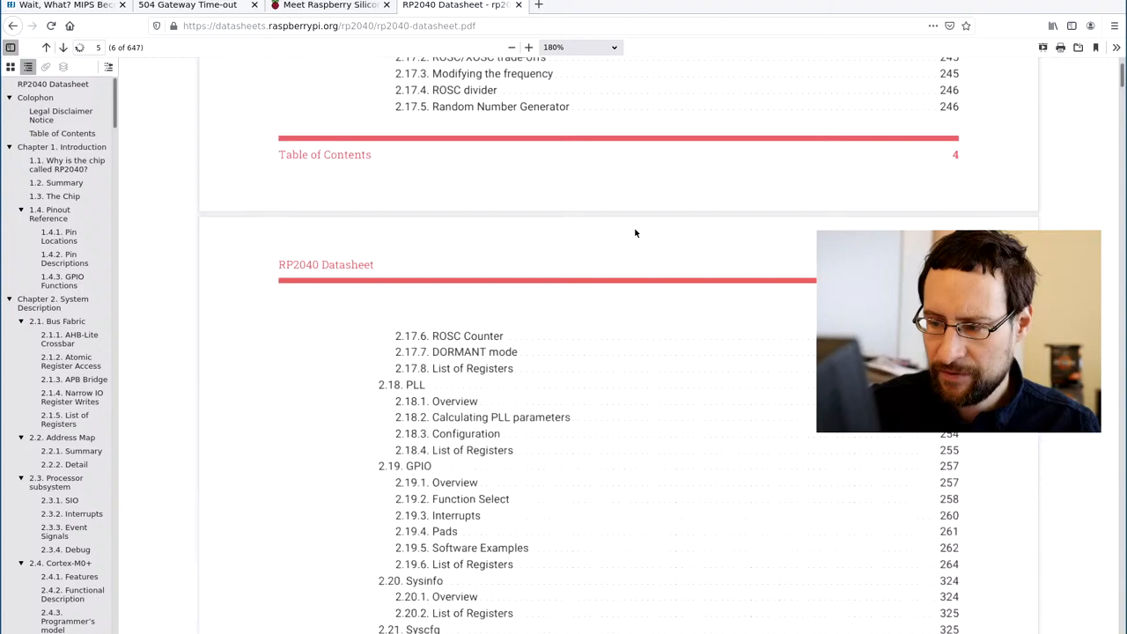
{"action": "left_click", "coordinate": [528, 45]}
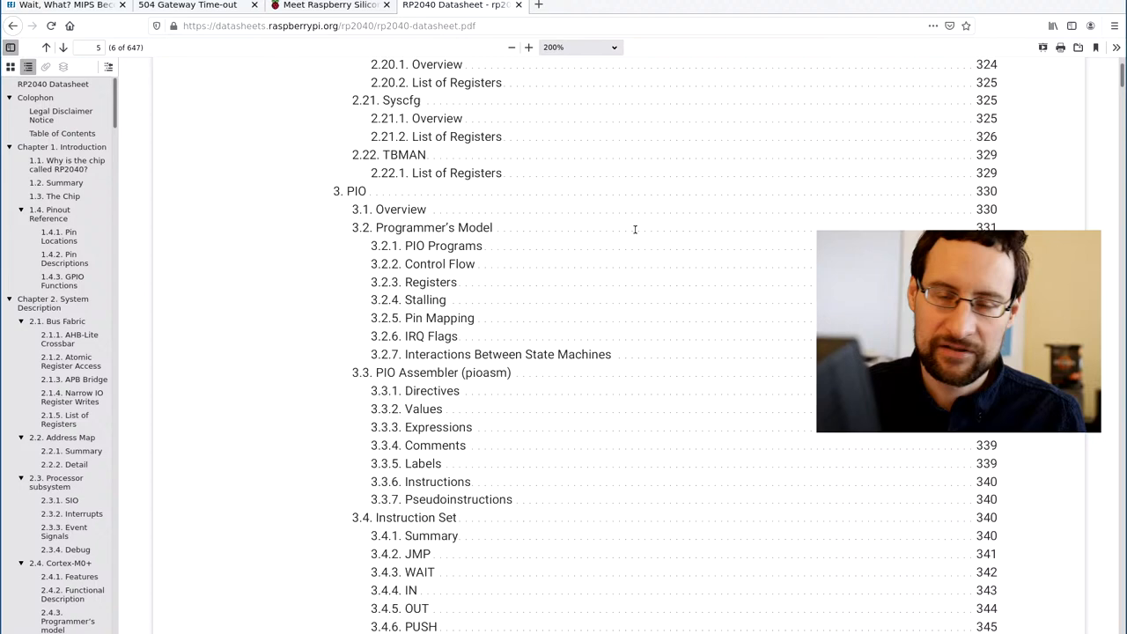
{"action": "scroll", "scroll_direction": "down", "scroll_amount": 3}
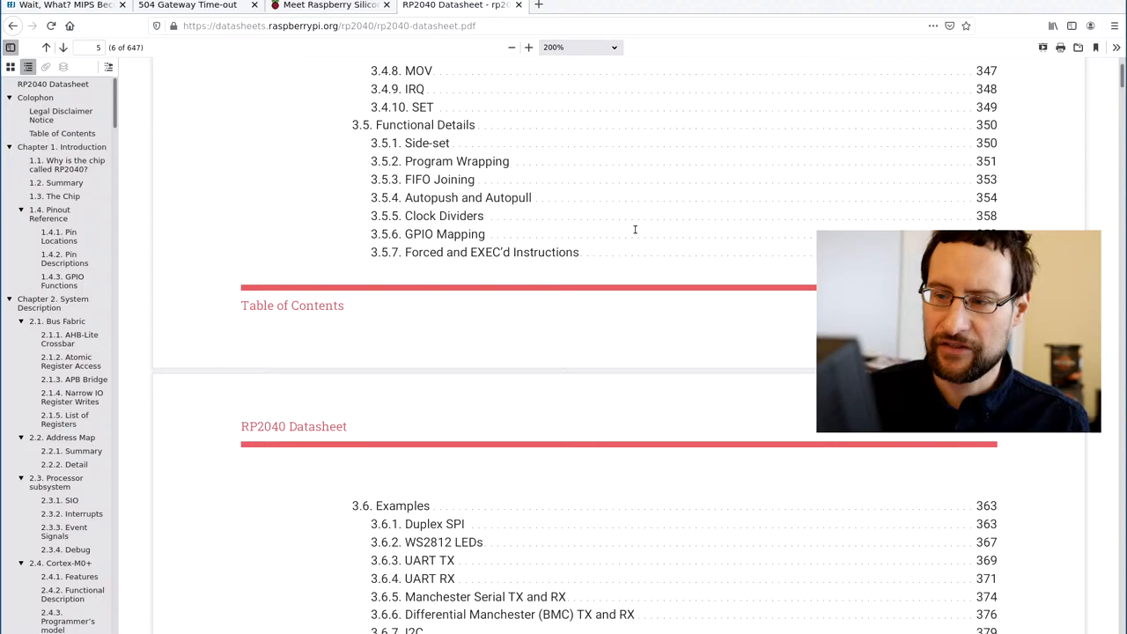
{"action": "scroll", "scroll_direction": "down", "scroll_amount": 3}
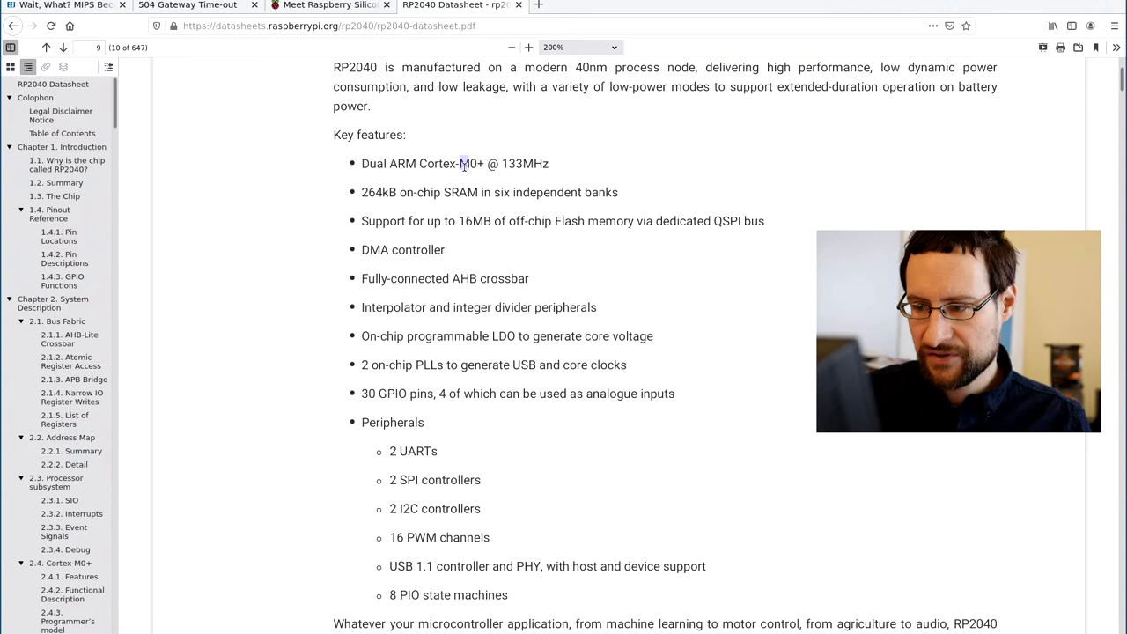
Scroll the datasheet past section 1.1 key features to Figure 1 explaining the RP2040 name.
{"action": "scroll", "scroll_direction": "down", "scroll_amount": 3}
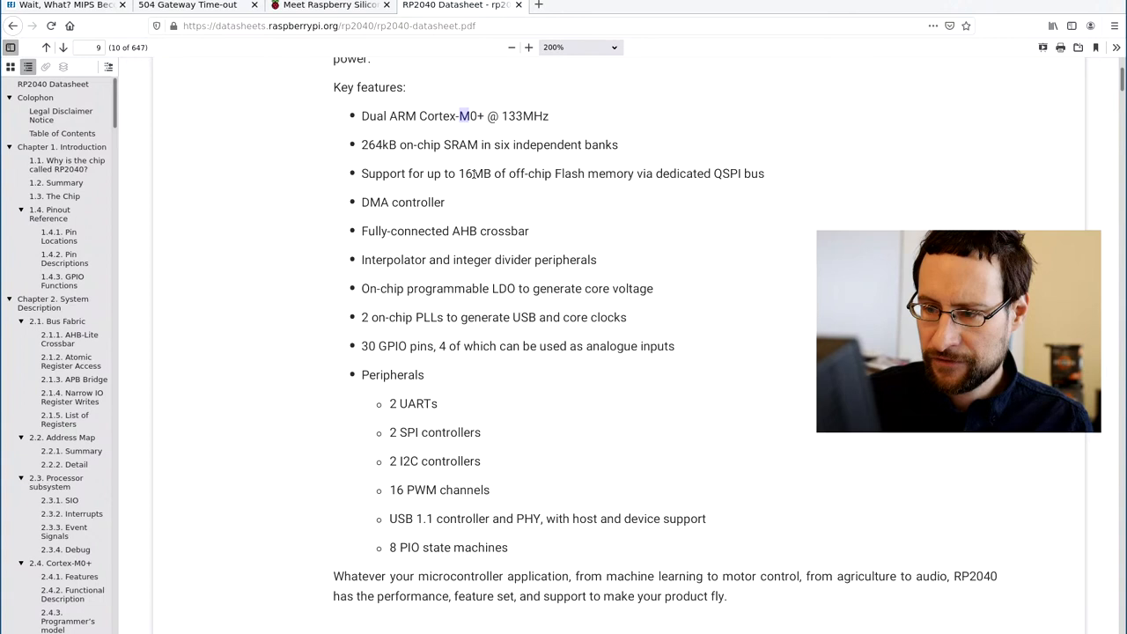
{"action": "scroll", "scroll_direction": "down", "scroll_amount": 3}
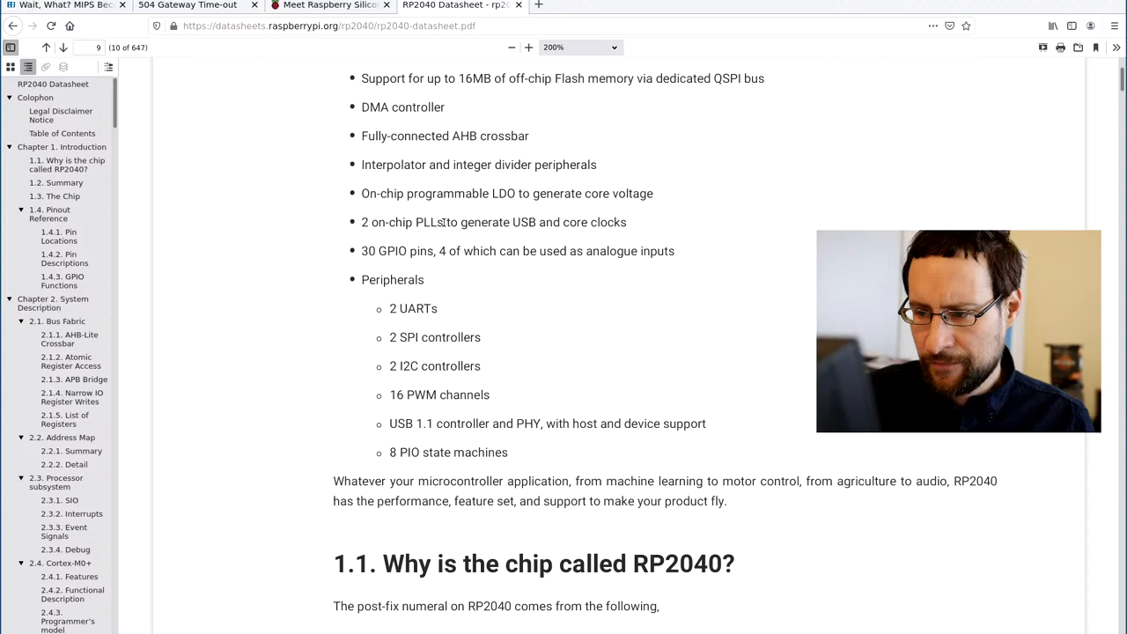
{"action": "scroll", "scroll_direction": "down", "scroll_amount": 3}
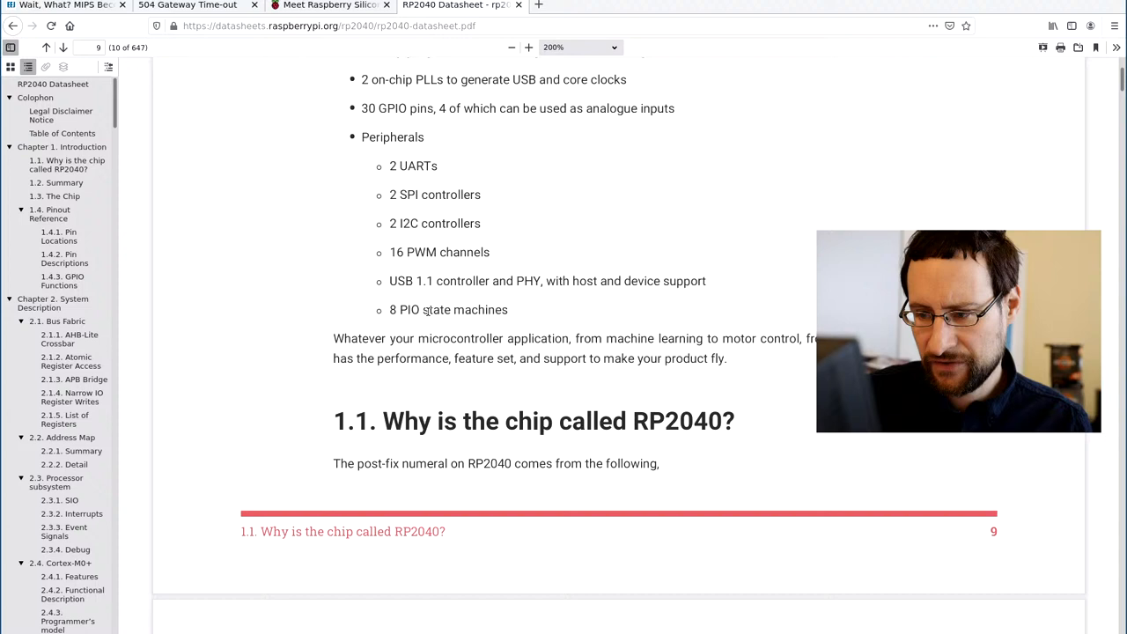
{"action": "scroll", "scroll_direction": "down", "scroll_amount": 3}
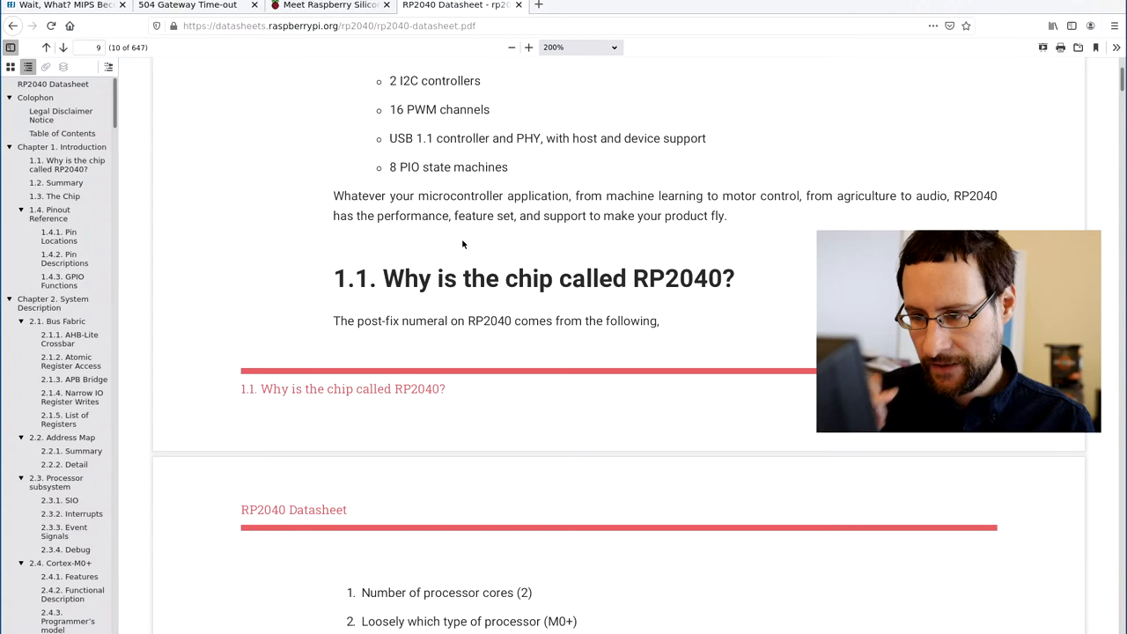
{"action": "scroll", "scroll_direction": "down", "scroll_amount": 3}
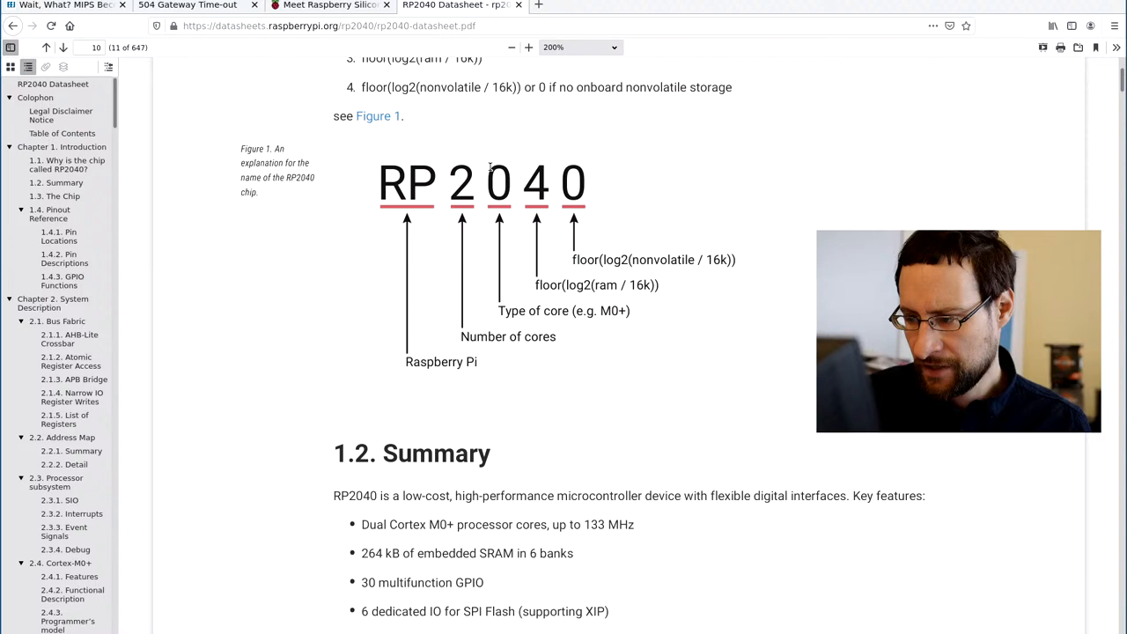
Highlight the '4' in the RP2040 naming figure, then switch back to the Raspberry Pi blog tab.
{"action": "double_click", "coordinate": [496, 183]}
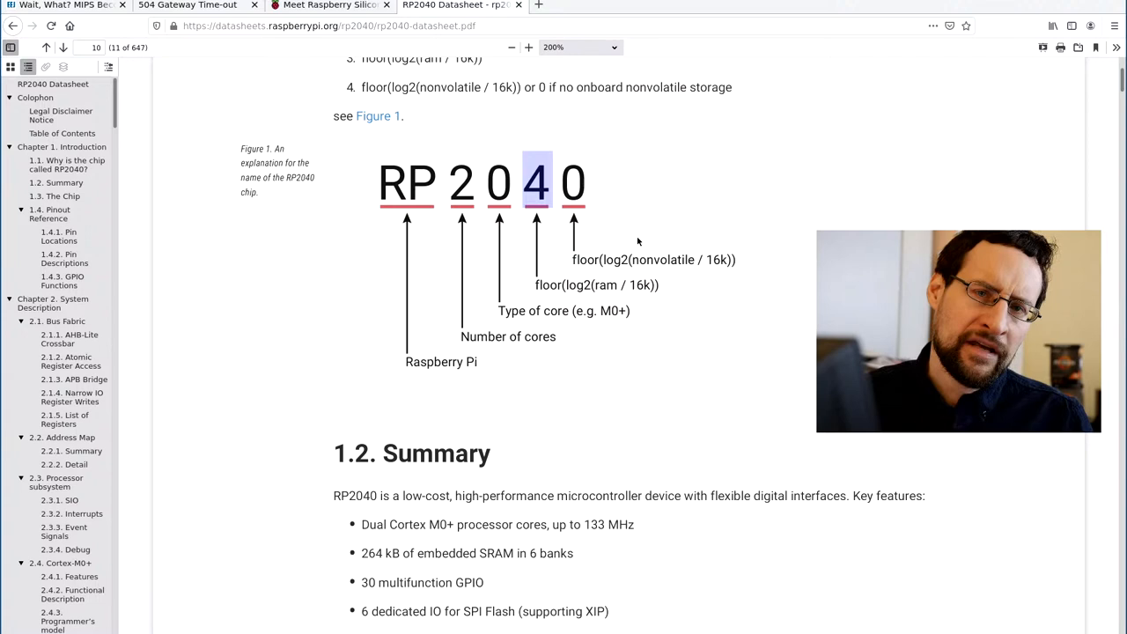
{"action": "left_click", "coordinate": [331, 6]}
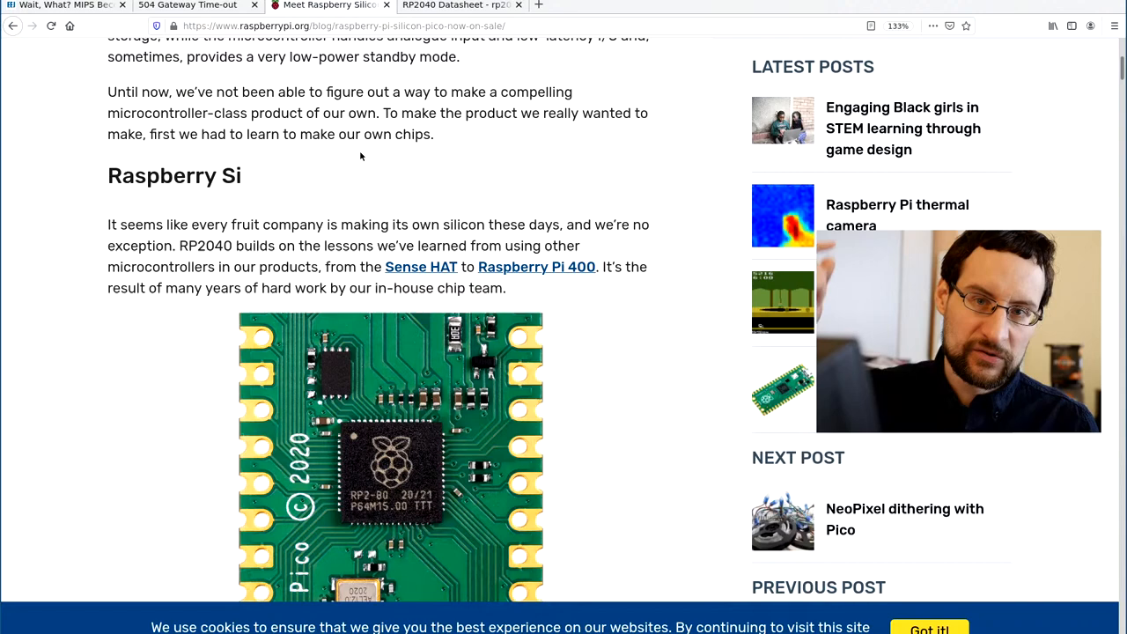
Read down the RP2040 feature list, then switch to the 'Wait, What? MIPS Becomes RISC-V' tab.
{"action": "scroll", "scroll_direction": "down", "scroll_amount": 3}
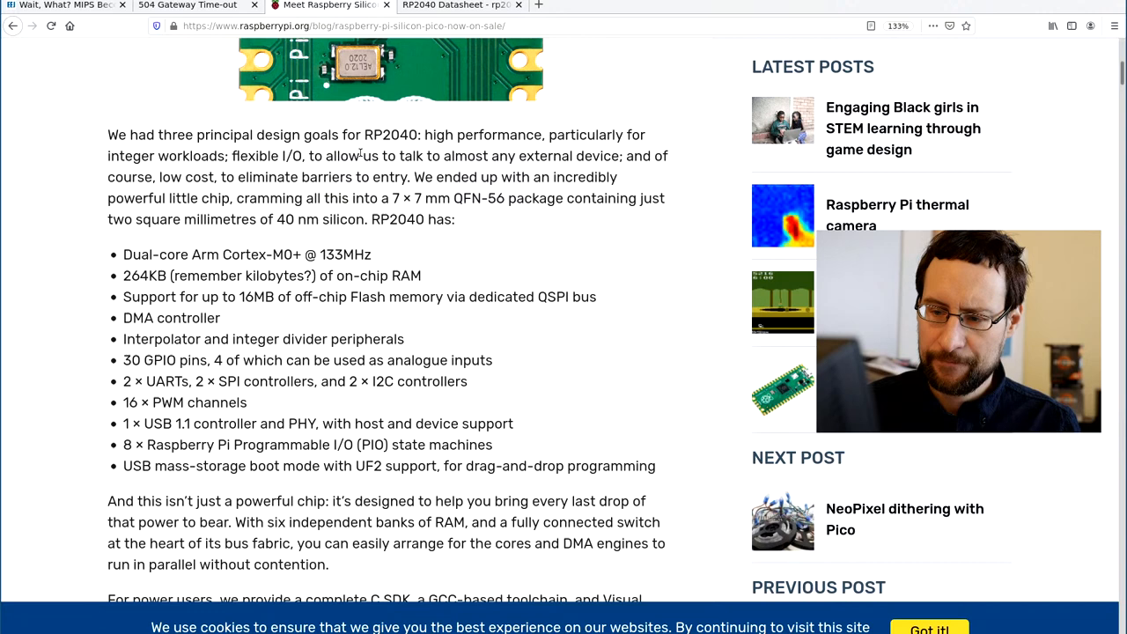
{"action": "scroll", "scroll_direction": "down", "scroll_amount": 3}
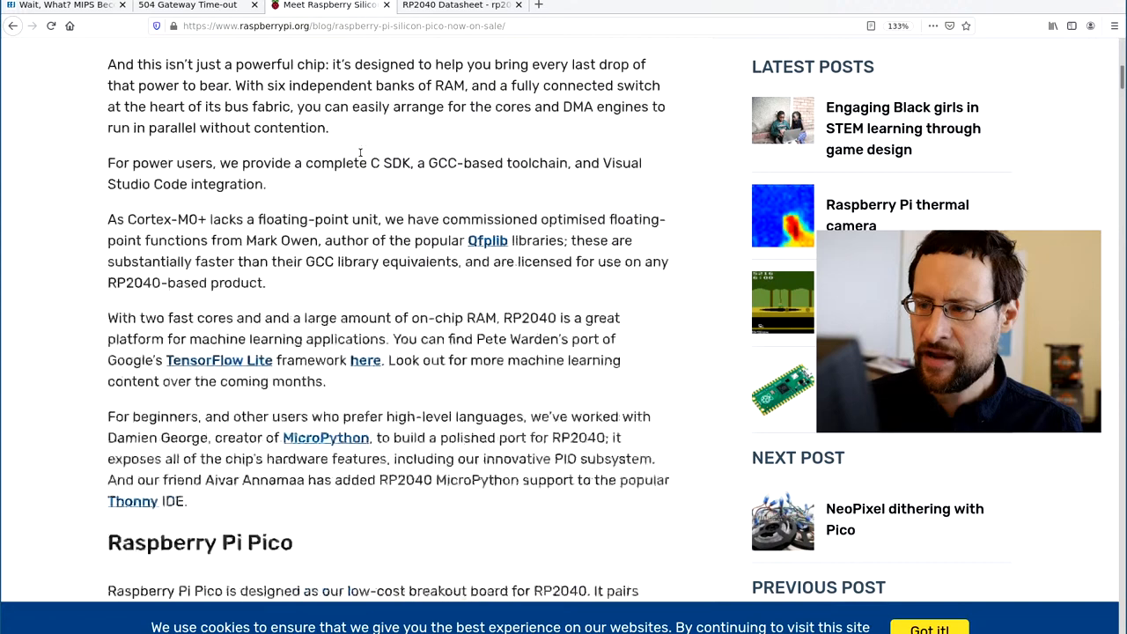
{"action": "left_click", "coordinate": [61, 5]}
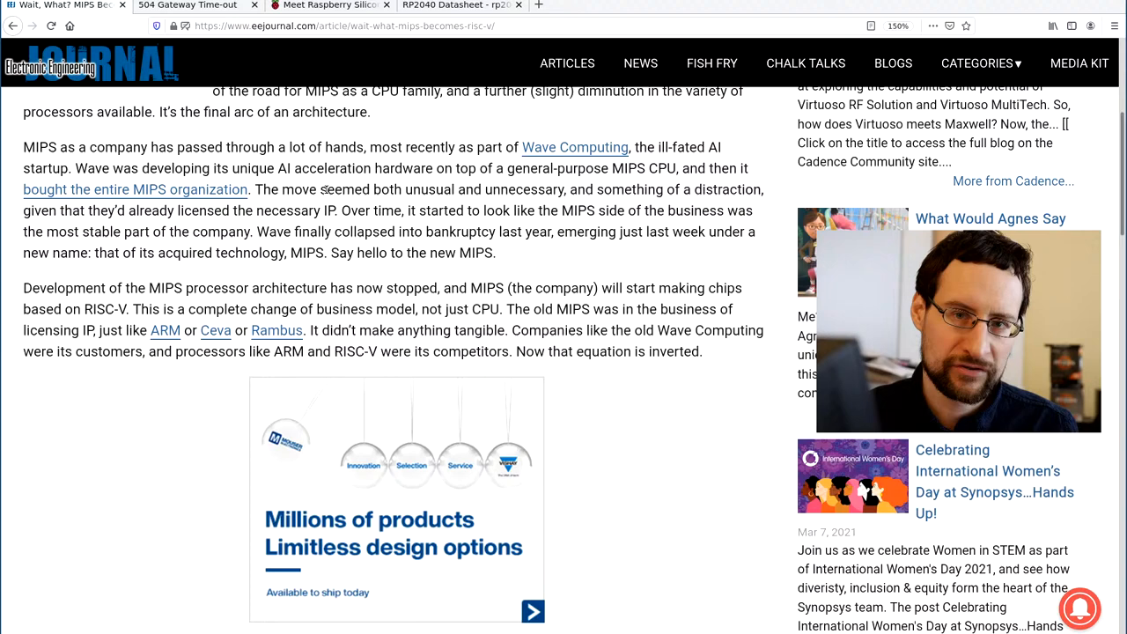
Bring up SiFive's HiFive Unmatched board page with photos of both sides of the board.
{"action": "left_click", "coordinate": [328, 5]}
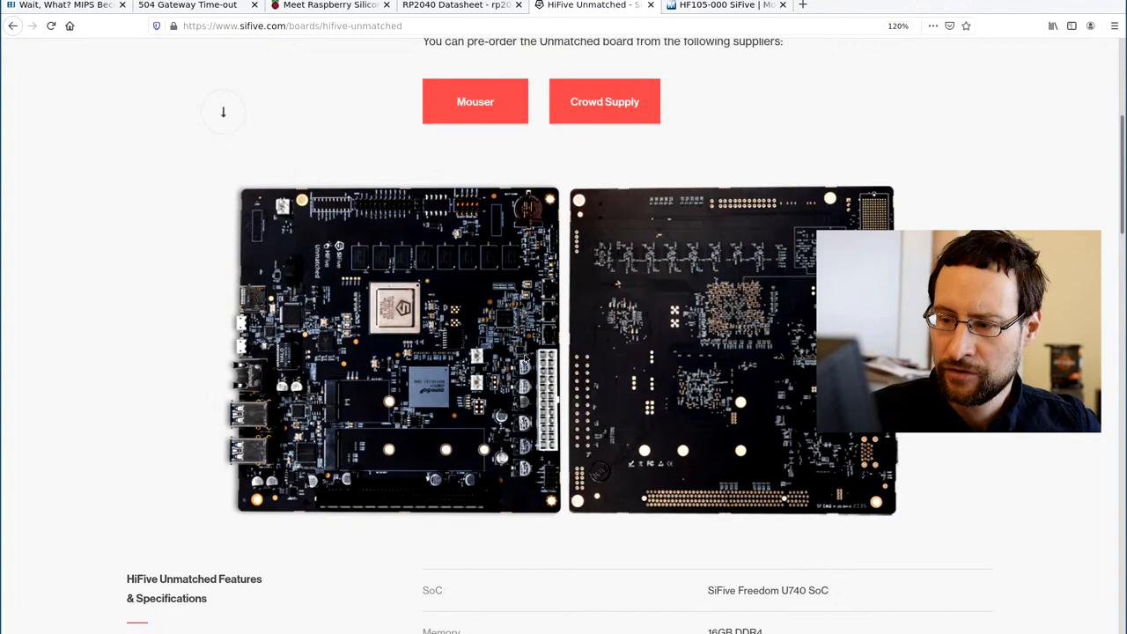
Scroll the HiFive Unmatched page to the Features & Specifications table listing SoC, memory and ports.
{"action": "scroll", "scroll_direction": "down", "scroll_amount": 3}
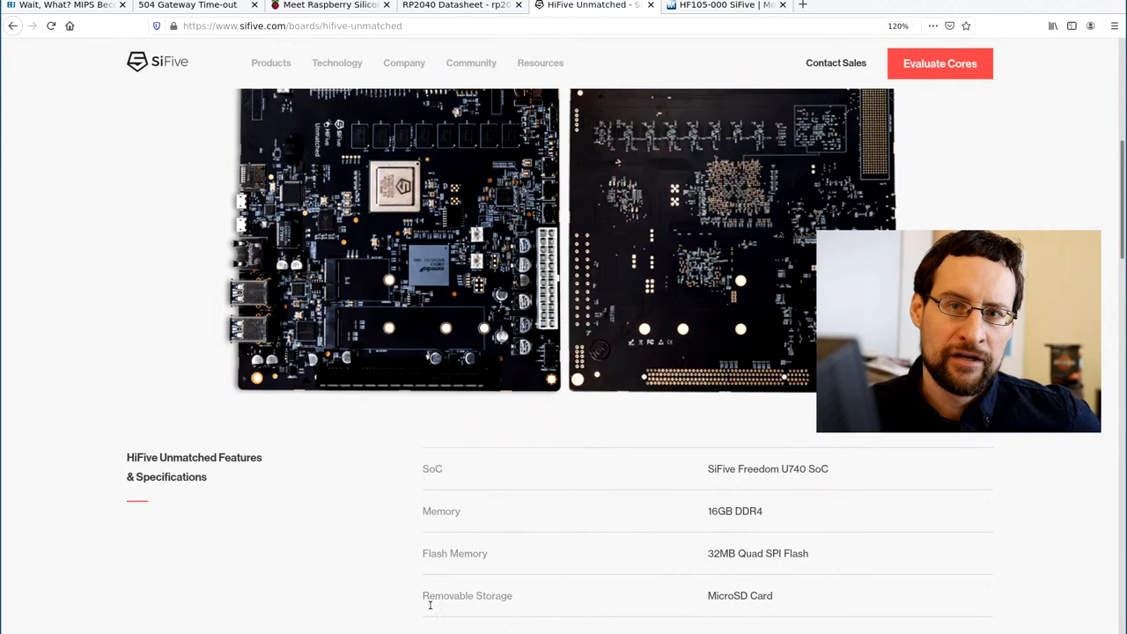
{"action": "scroll", "scroll_direction": "down", "scroll_amount": 3}
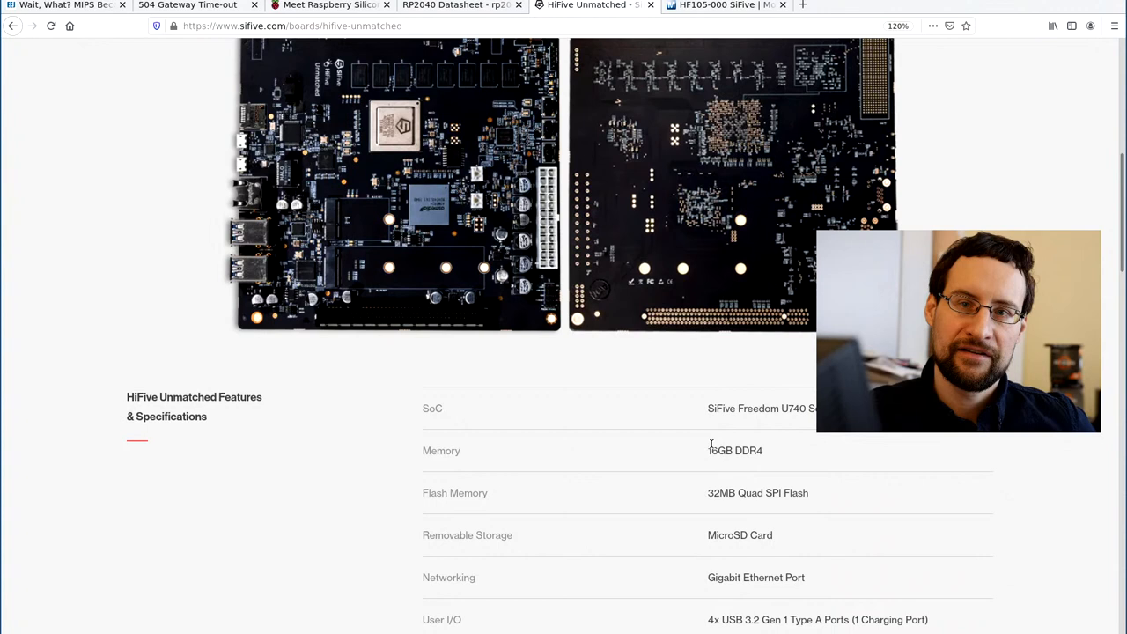
{"action": "scroll", "scroll_direction": "down", "scroll_amount": 3}
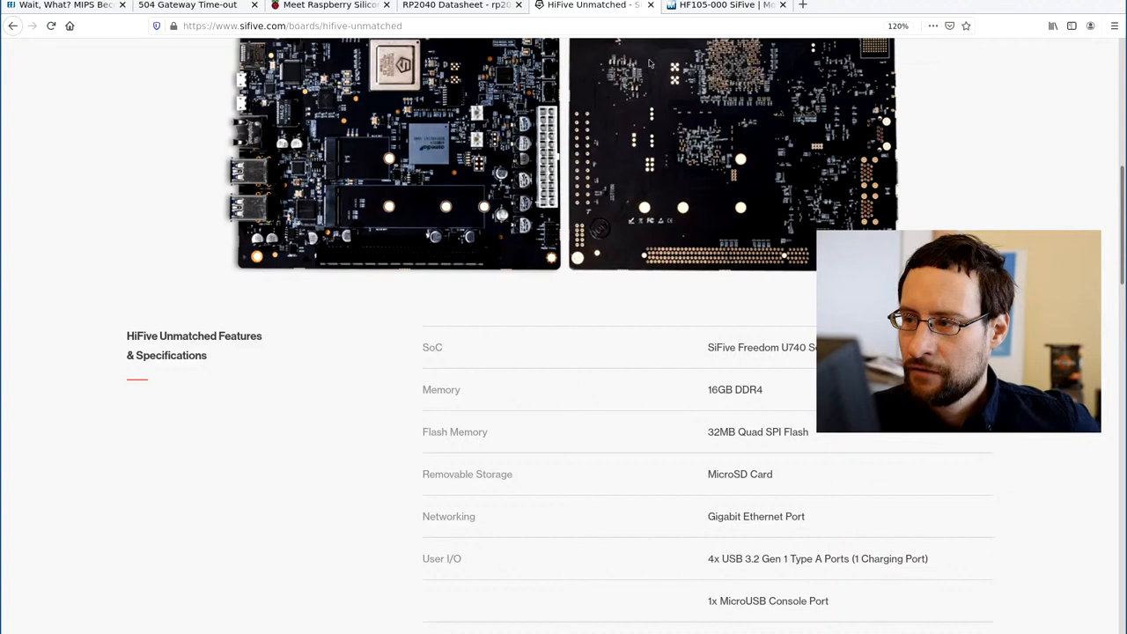